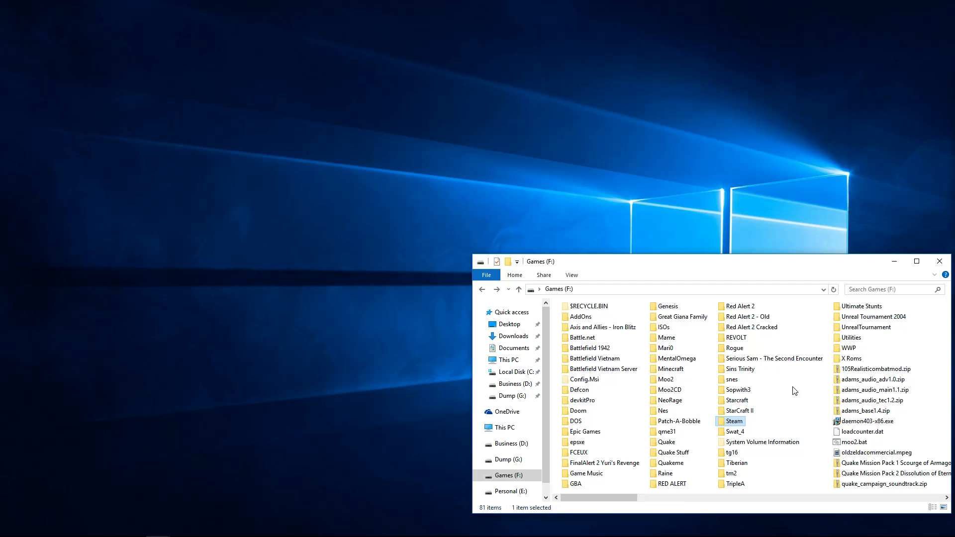
pyautogui.moveTo(796, 405)
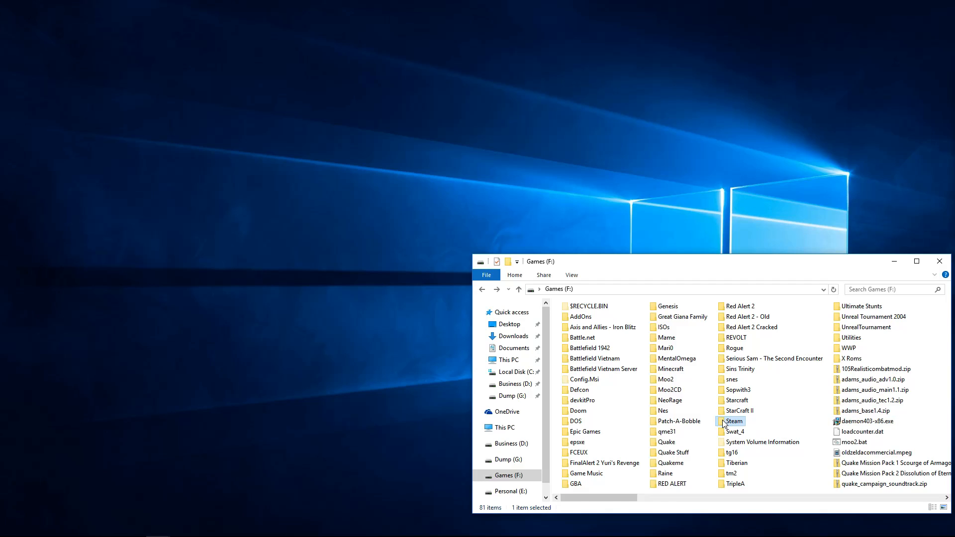
# - Browse from Steam through steamapps and common to the left 4 dead game folder
pyautogui.doubleClick(735, 421)
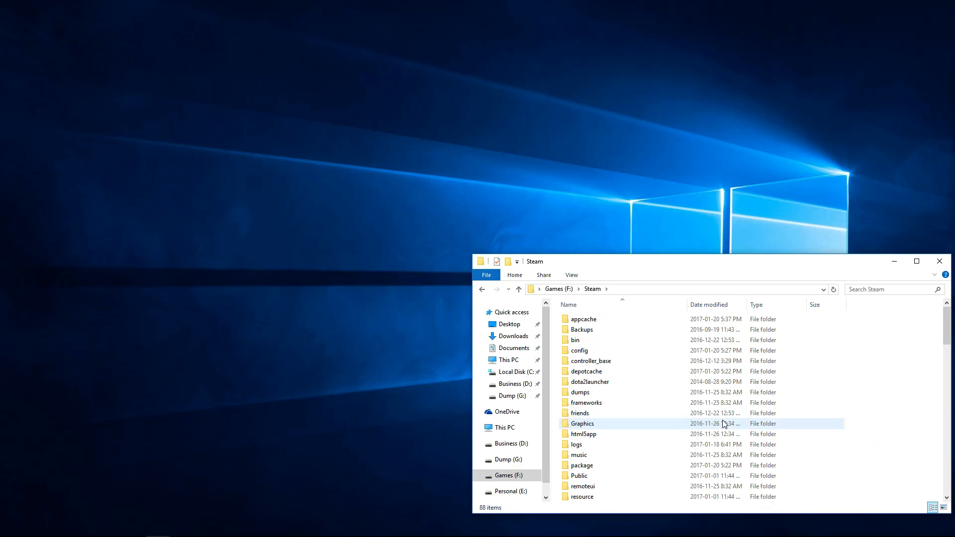
pyautogui.click(890, 395)
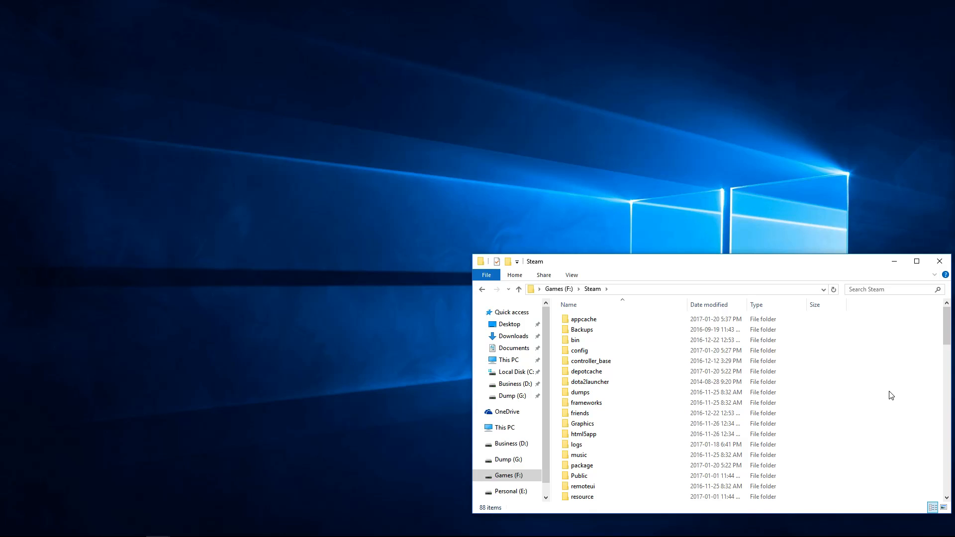
pyautogui.moveTo(536, 300)
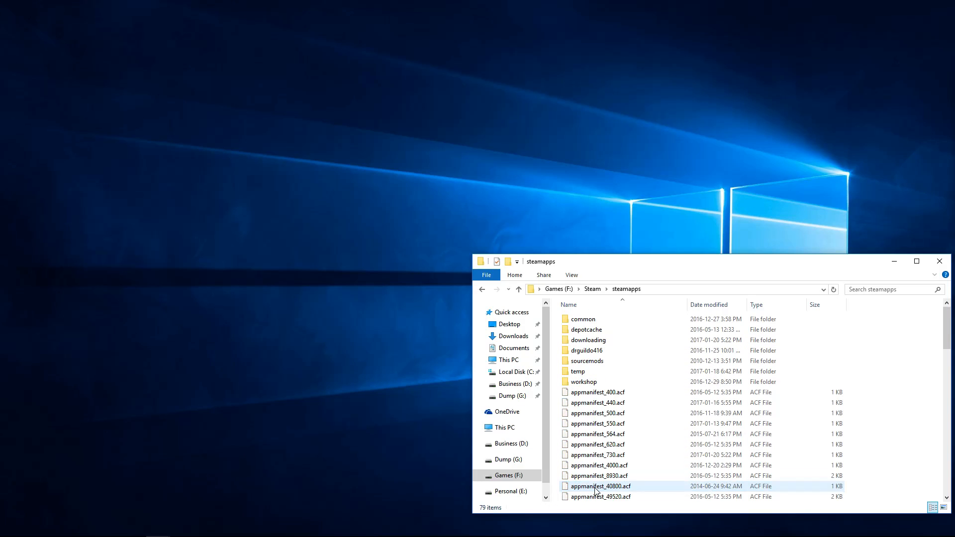
pyautogui.doubleClick(584, 319)
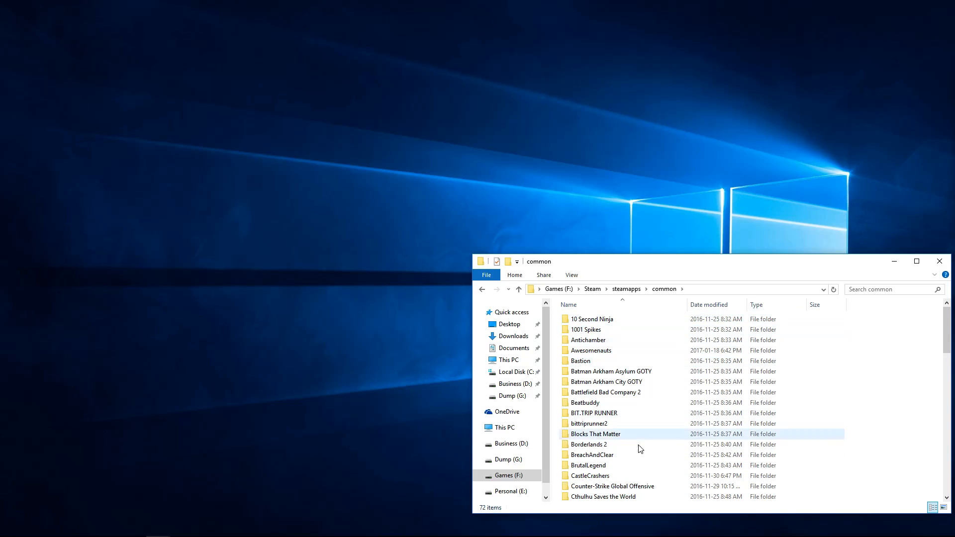
pyautogui.scroll(-3)
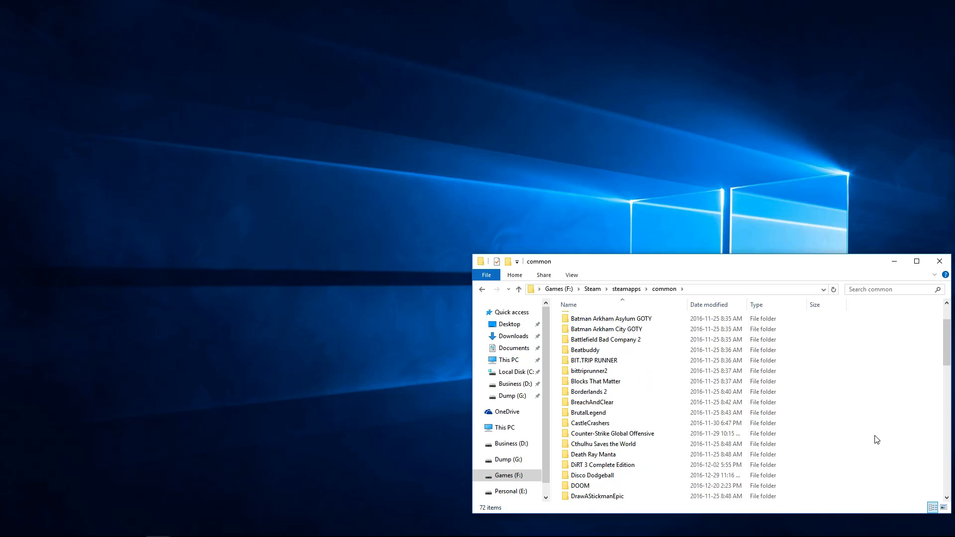
pyautogui.moveTo(865, 455)
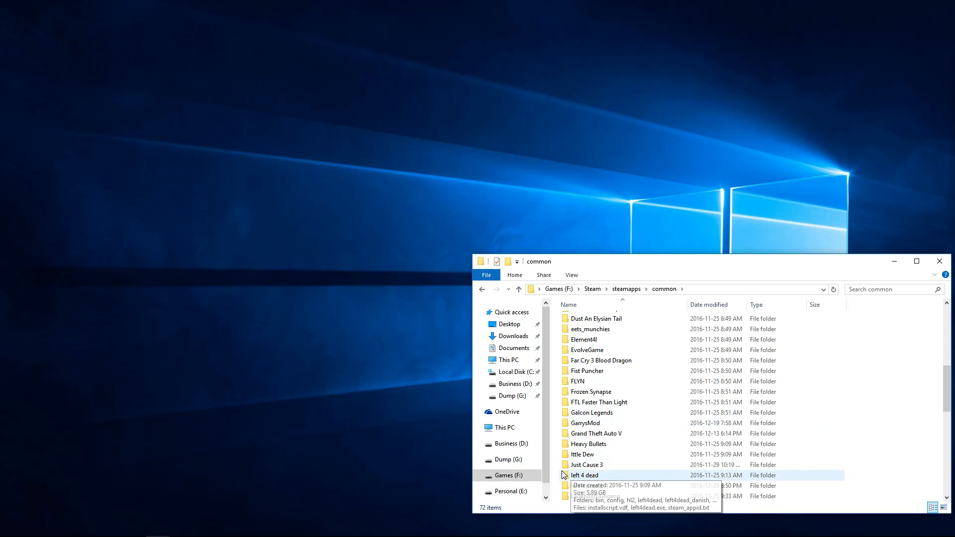
pyautogui.doubleClick(584, 475)
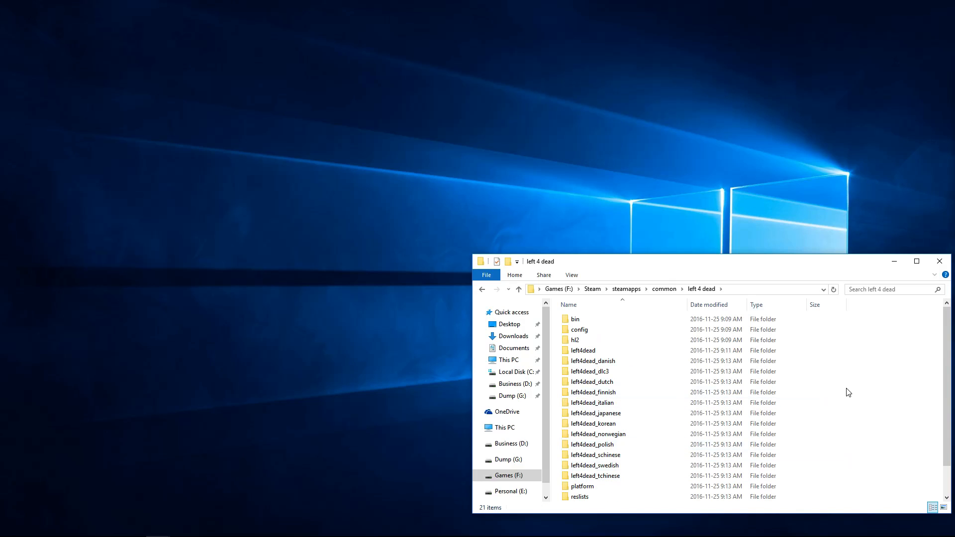
pyautogui.moveTo(871, 392)
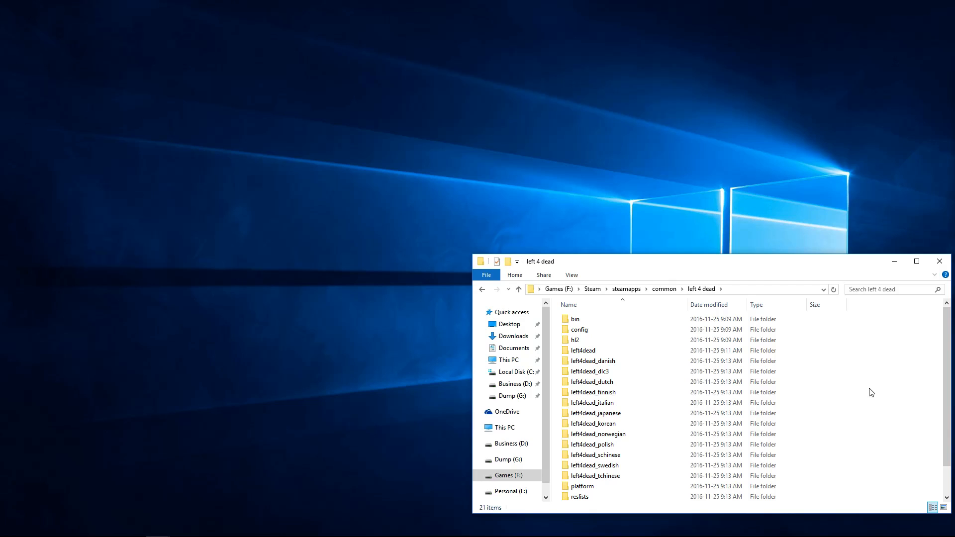
pyautogui.moveTo(847, 385)
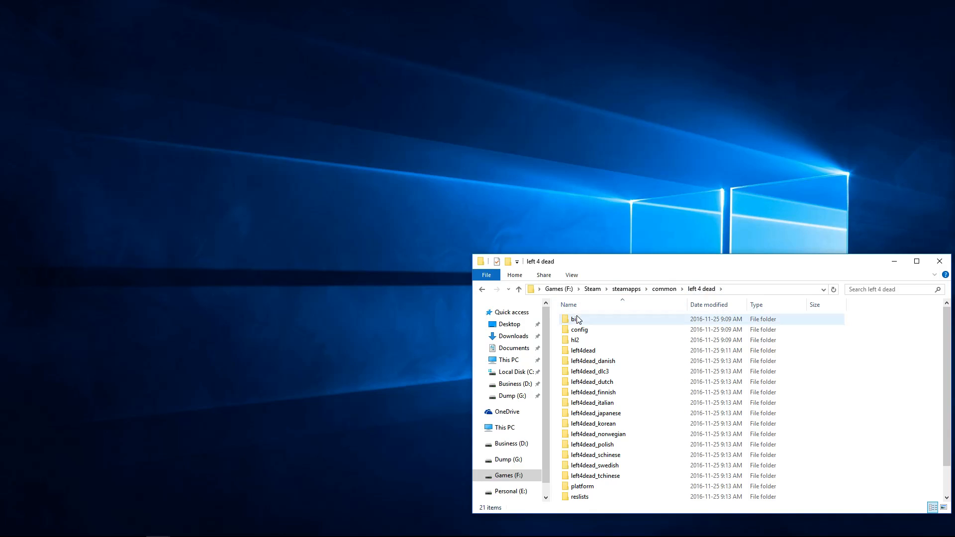
# - Open the left 4 dead bin folder that holds vpk.exe
pyautogui.doubleClick(574, 319)
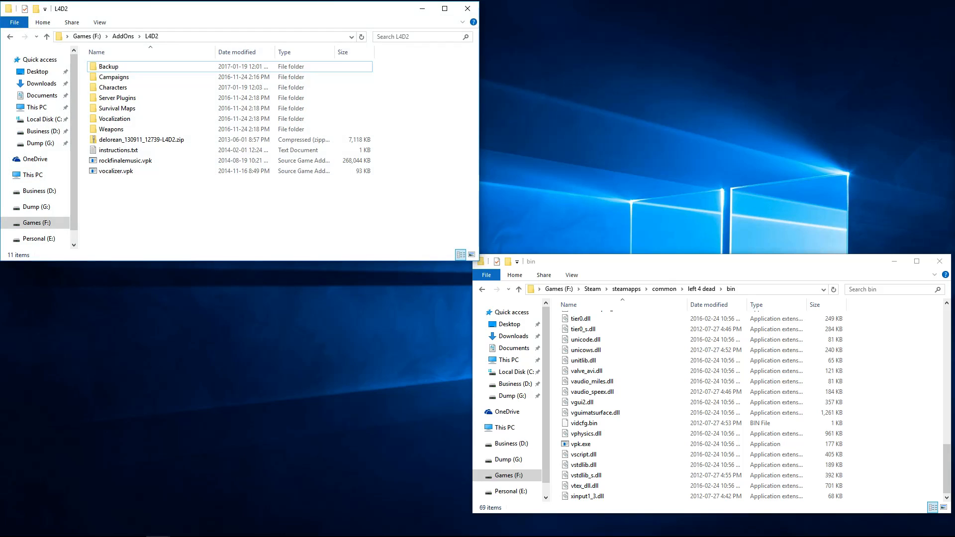
pyautogui.moveTo(891, 399)
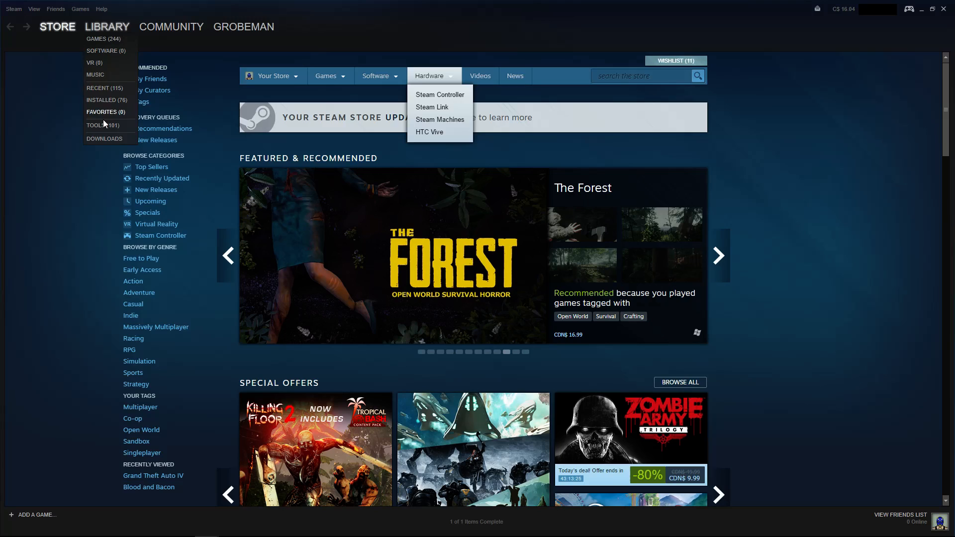
# - Show library Tools and select the L4D, L4D2 Authoring Tools and CS:GO SDK entries
pyautogui.click(100, 126)
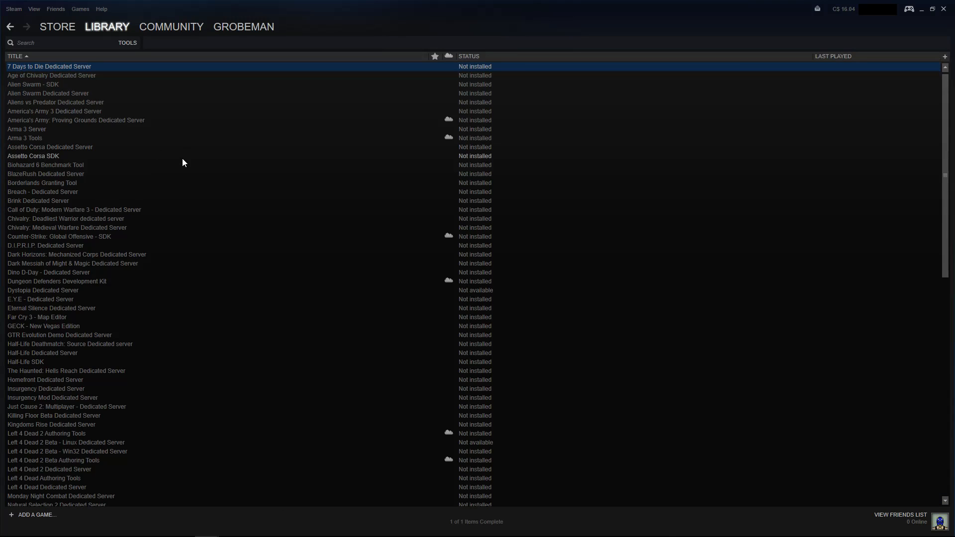
pyautogui.moveTo(106, 338)
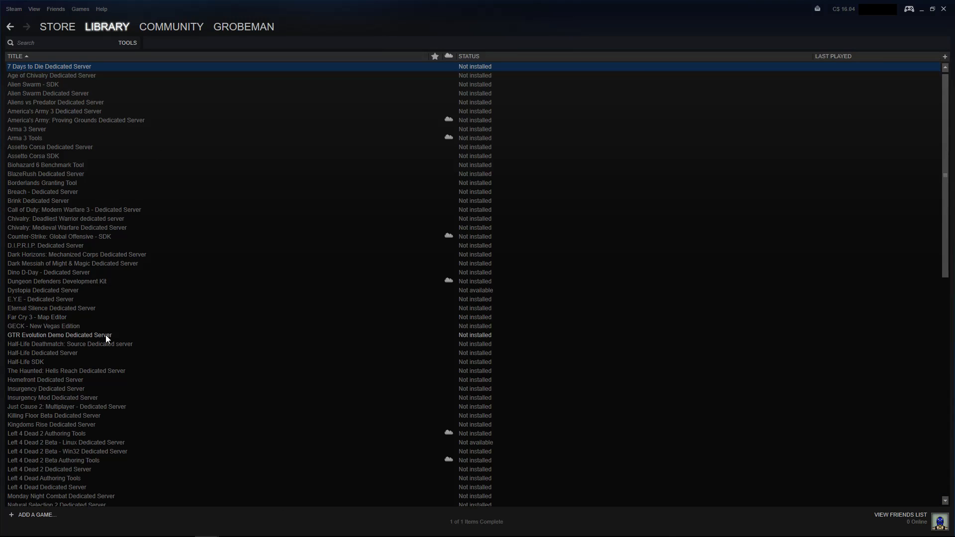
pyautogui.scroll(-3)
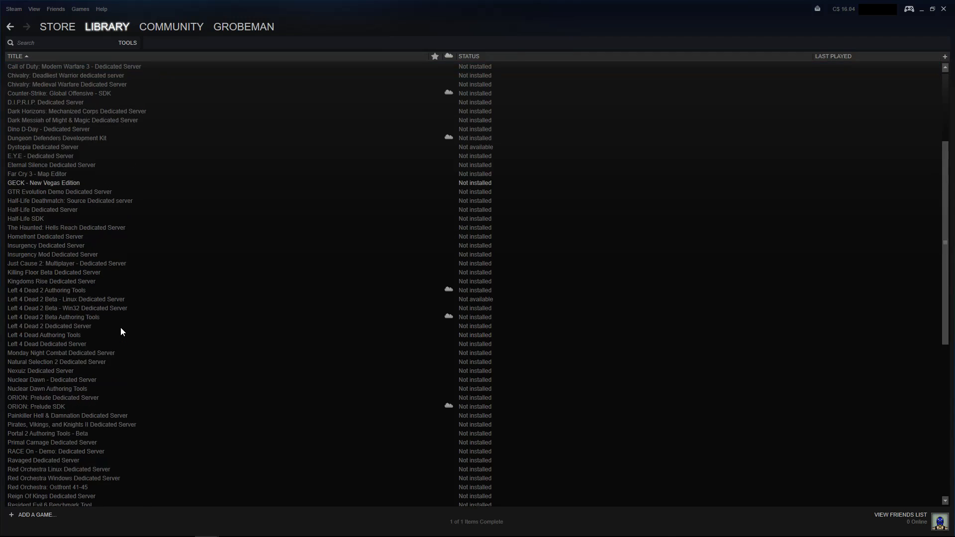
pyautogui.scroll(-3)
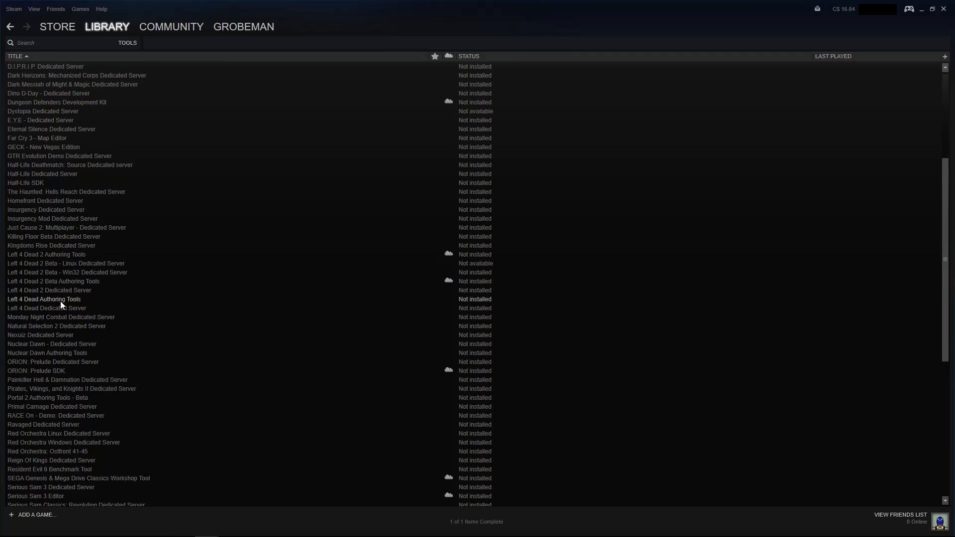
pyautogui.click(43, 299)
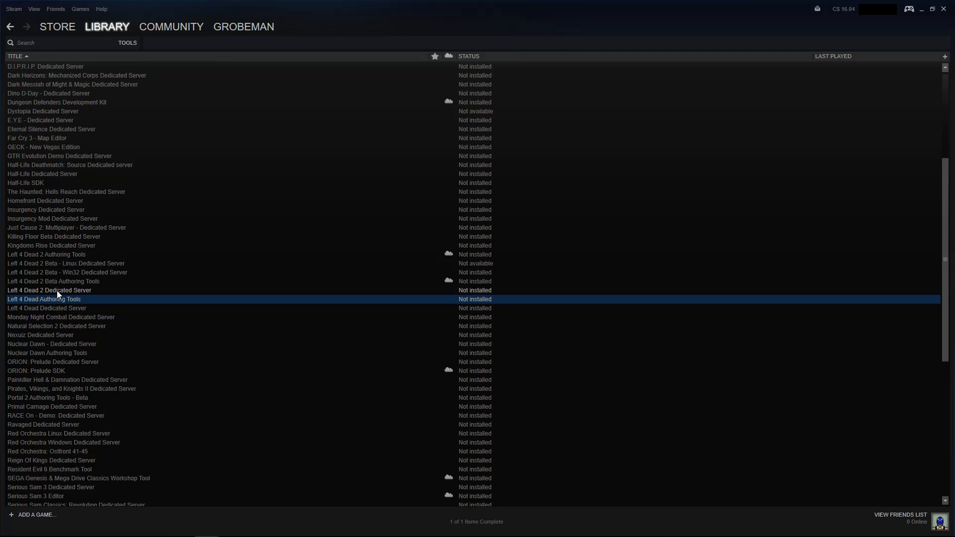
pyautogui.click(46, 254)
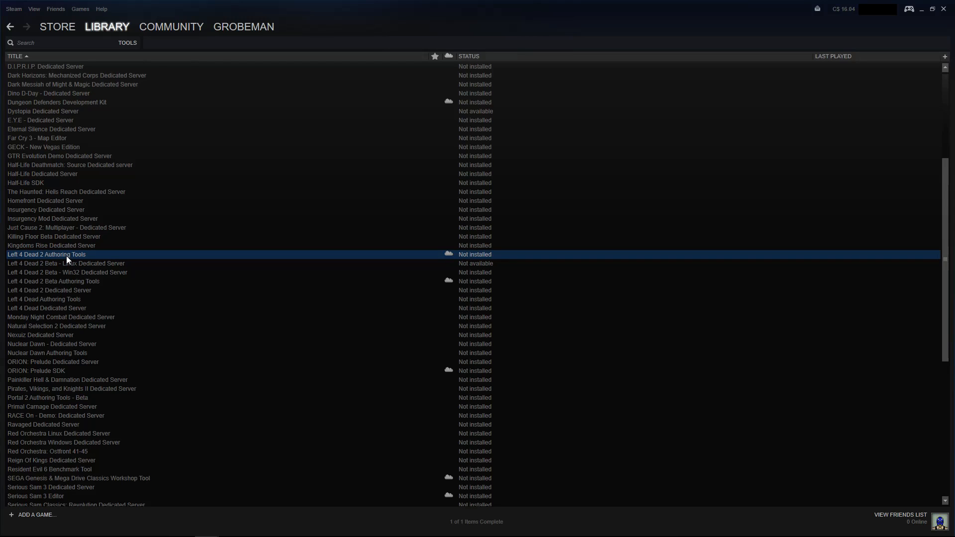
pyautogui.click(26, 182)
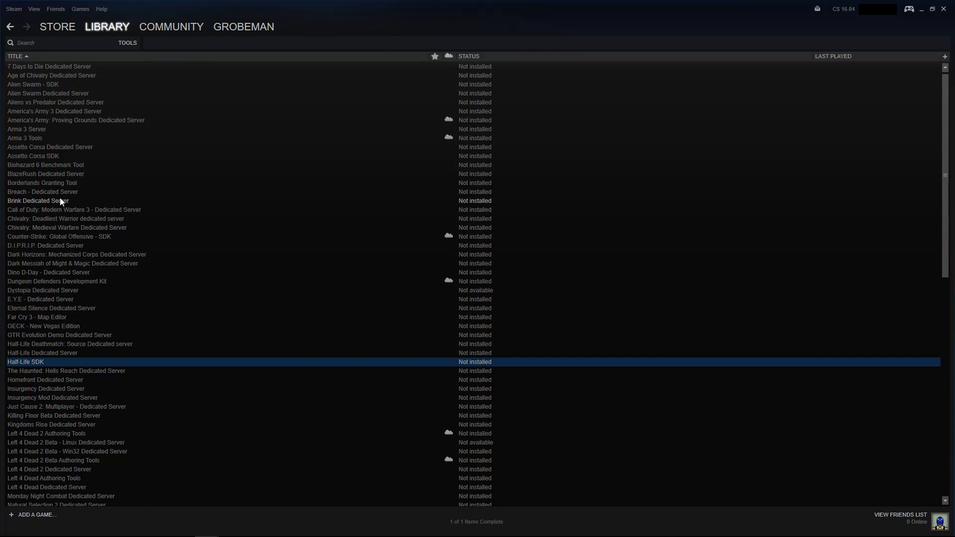
pyautogui.moveTo(59, 241)
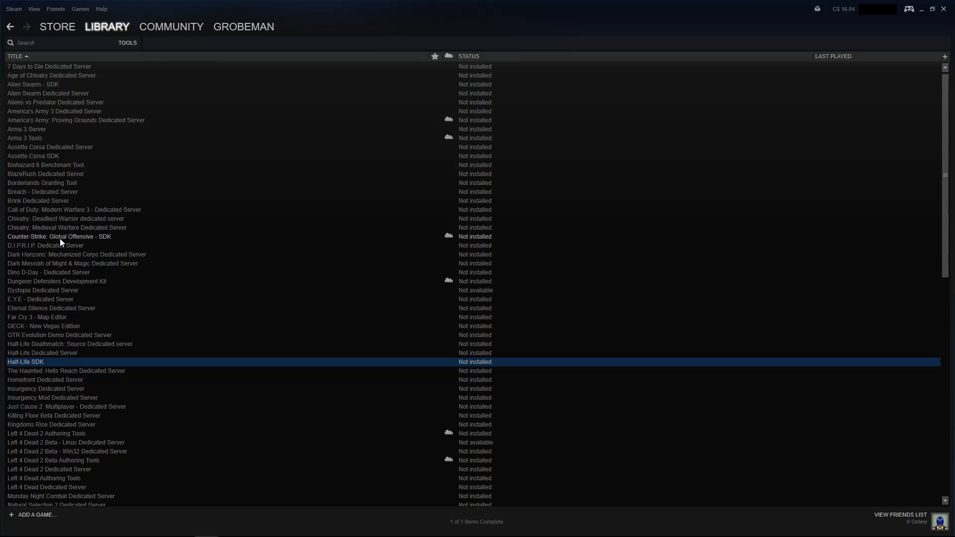
pyautogui.click(58, 236)
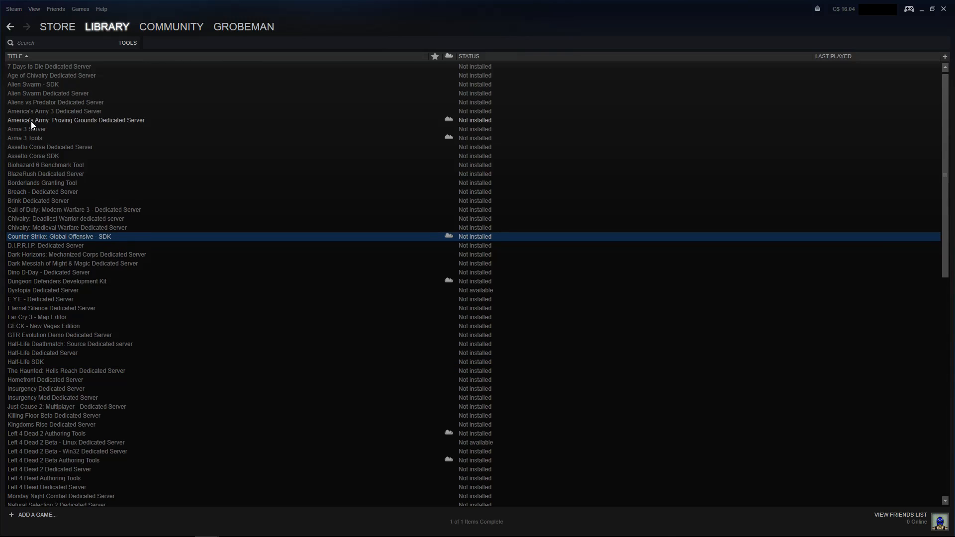
pyautogui.moveTo(10, 27)
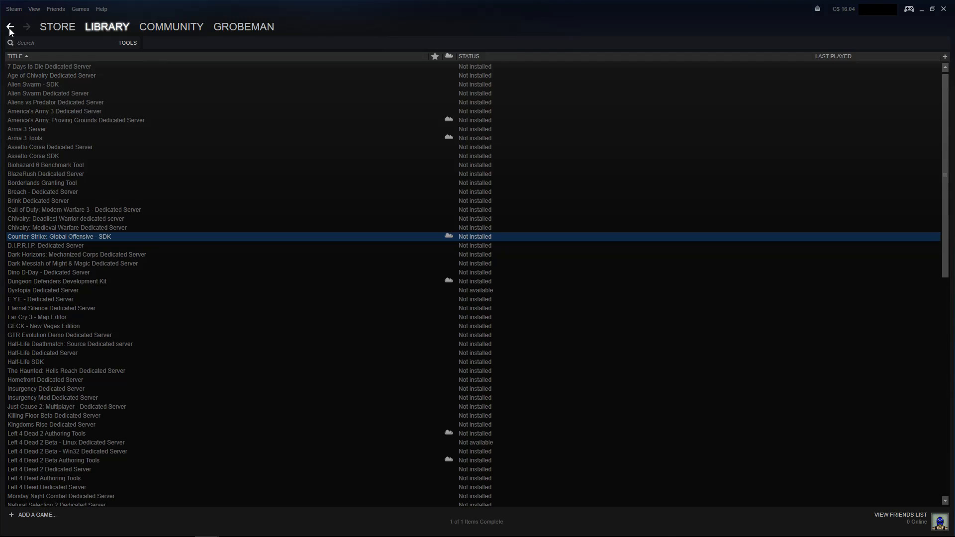
pyautogui.moveTo(933, 16)
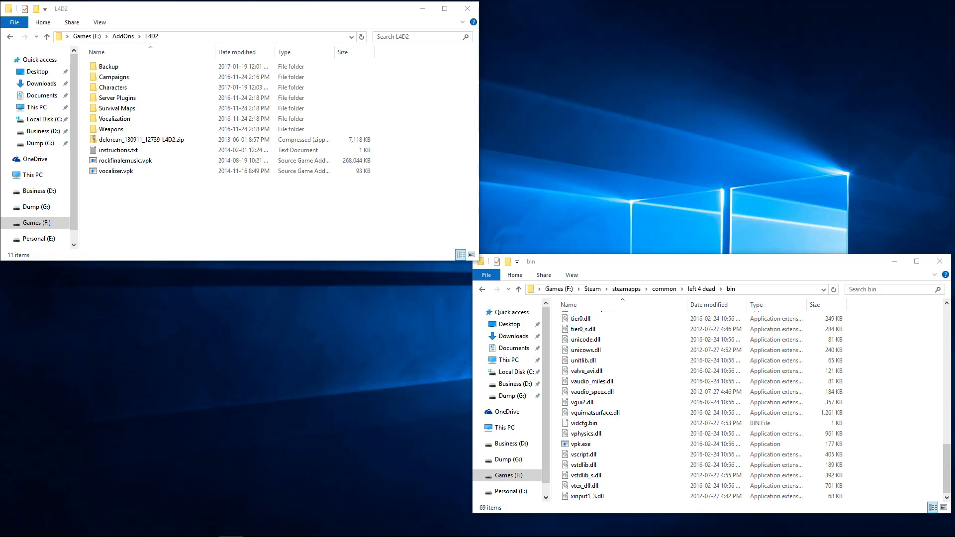
# - Drop vocalizer.vpk onto vpk.exe and select the resulting vocalizer folder
pyautogui.click(581, 444)
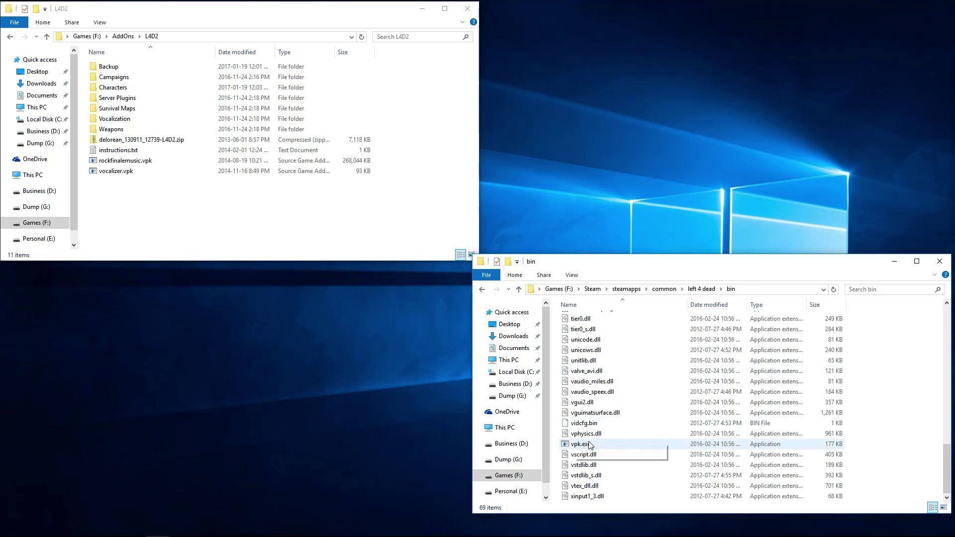
pyautogui.moveTo(581, 444)
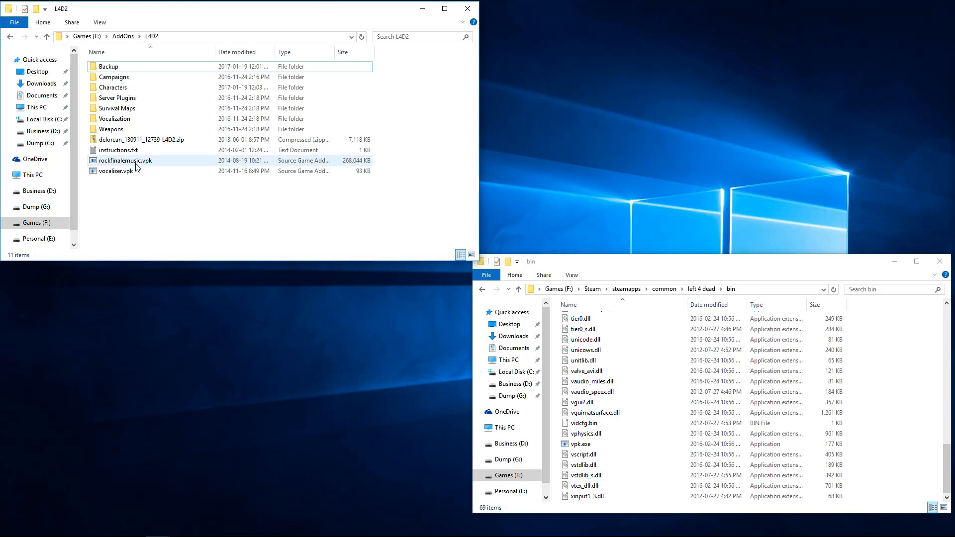
pyautogui.click(130, 194)
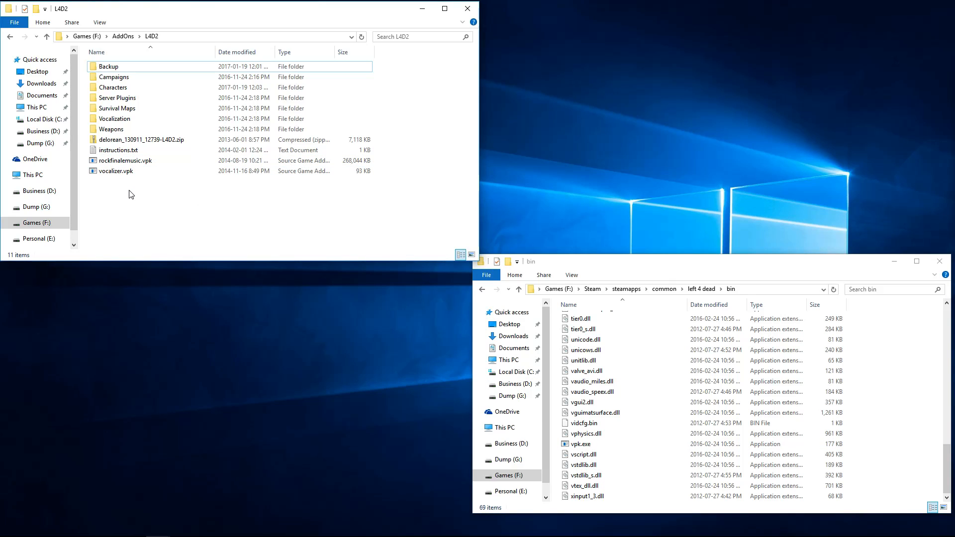
pyautogui.click(116, 171)
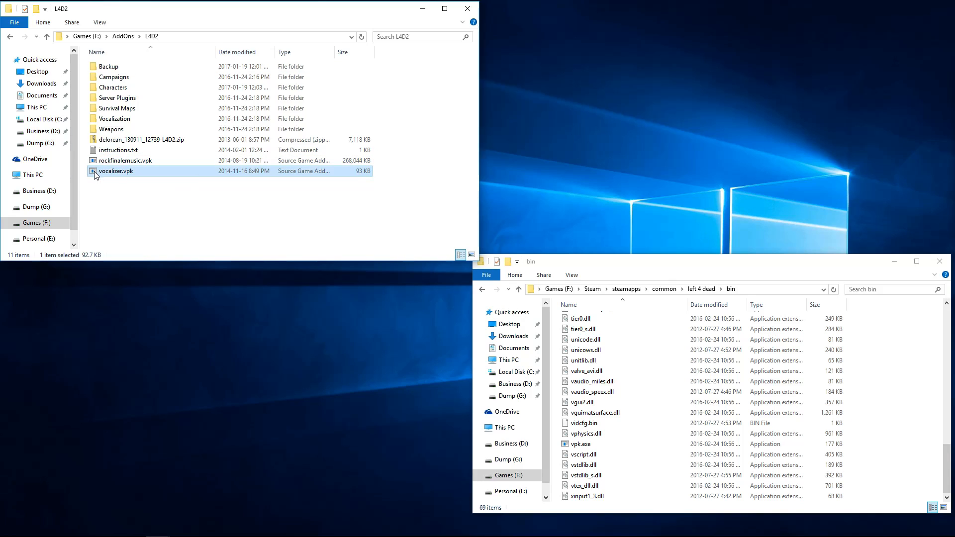
pyautogui.moveTo(116, 171); pyautogui.dragTo(579, 443)
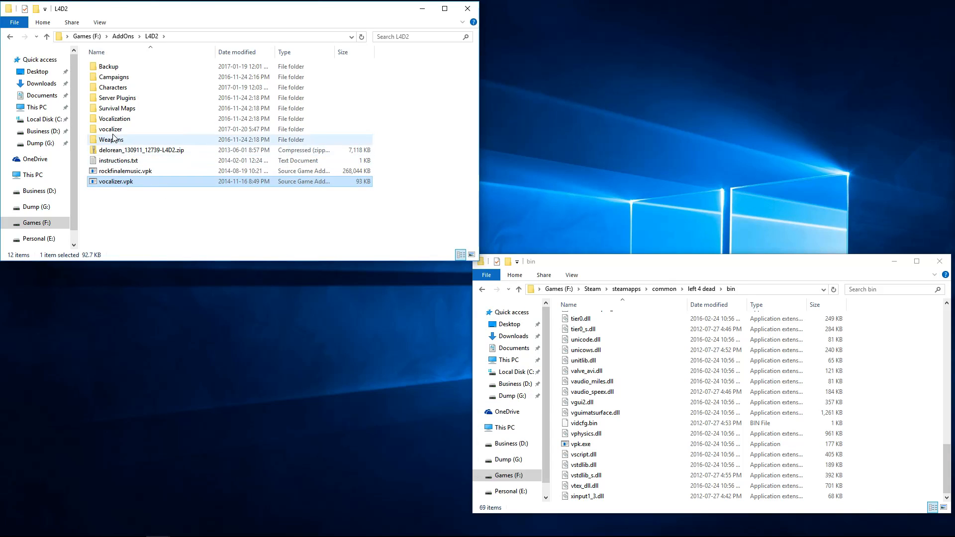
pyautogui.click(111, 129)
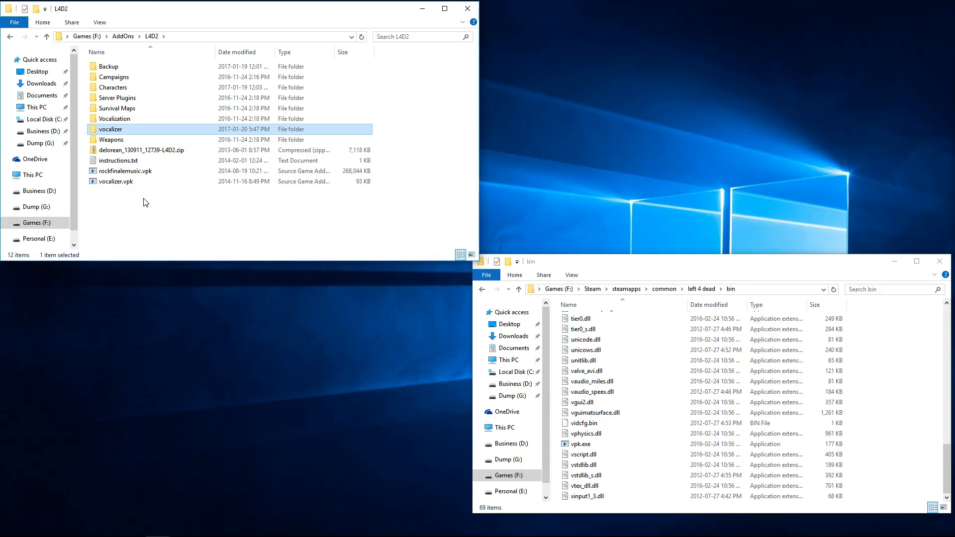
pyautogui.click(581, 443)
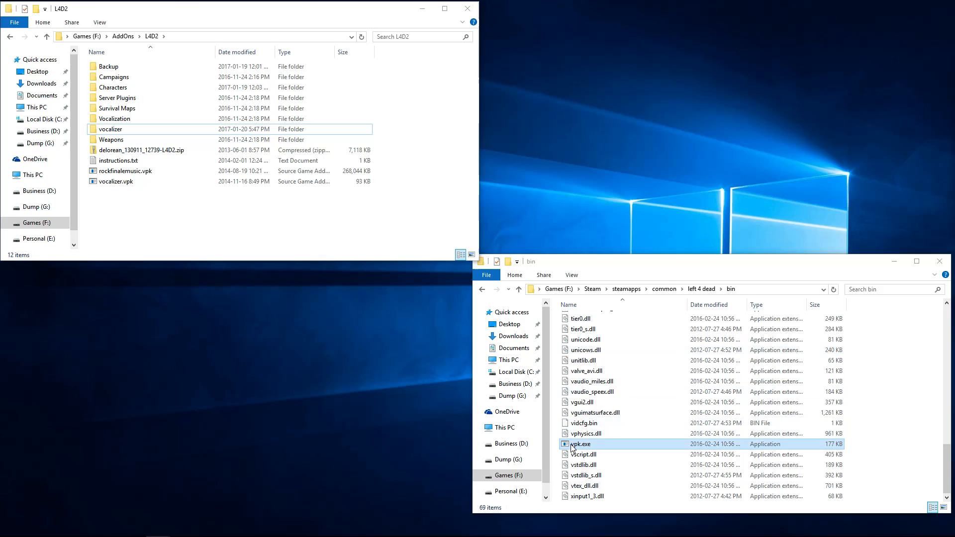
# - Paste a vpk.exe shortcut into Utilities\L4D2 and select the original .vpk archives
pyautogui.click(581, 444)
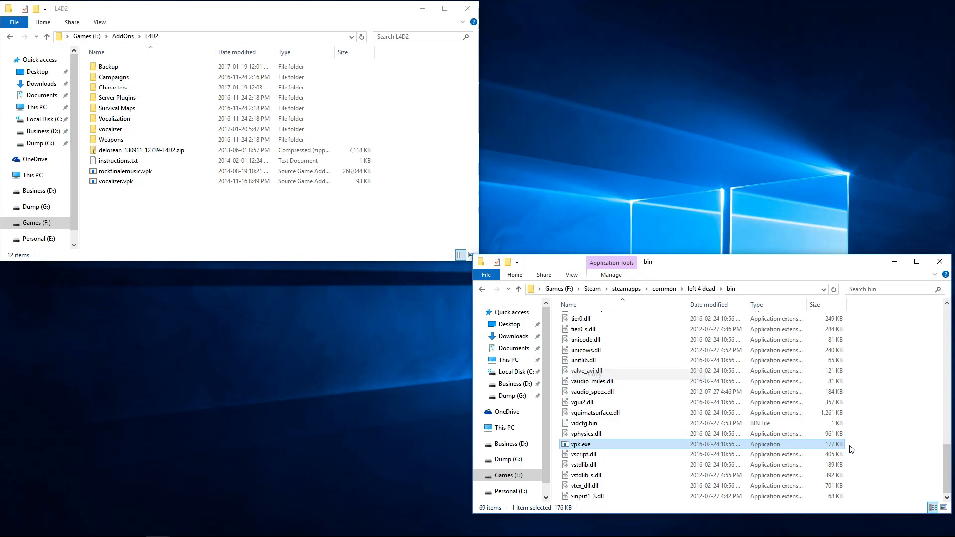
pyautogui.click(510, 383)
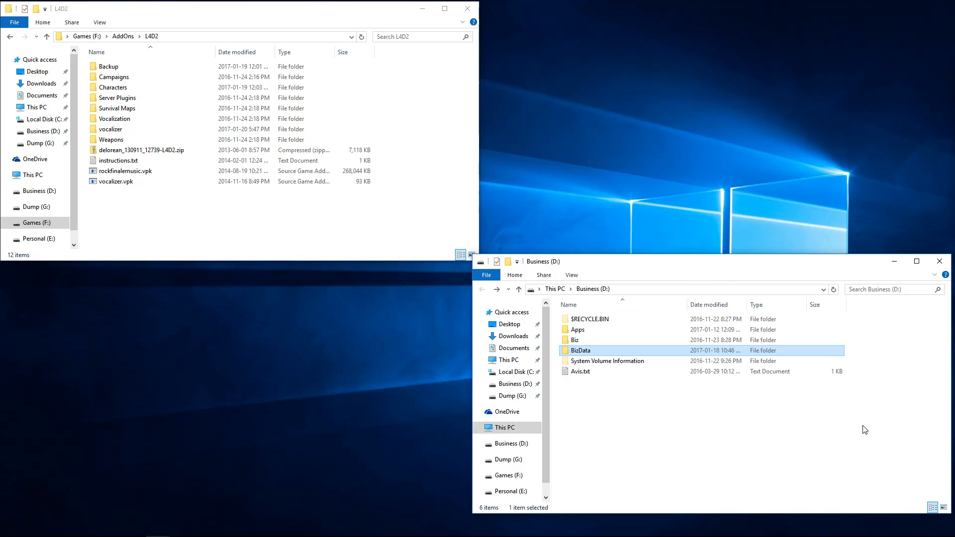
pyautogui.click(509, 475)
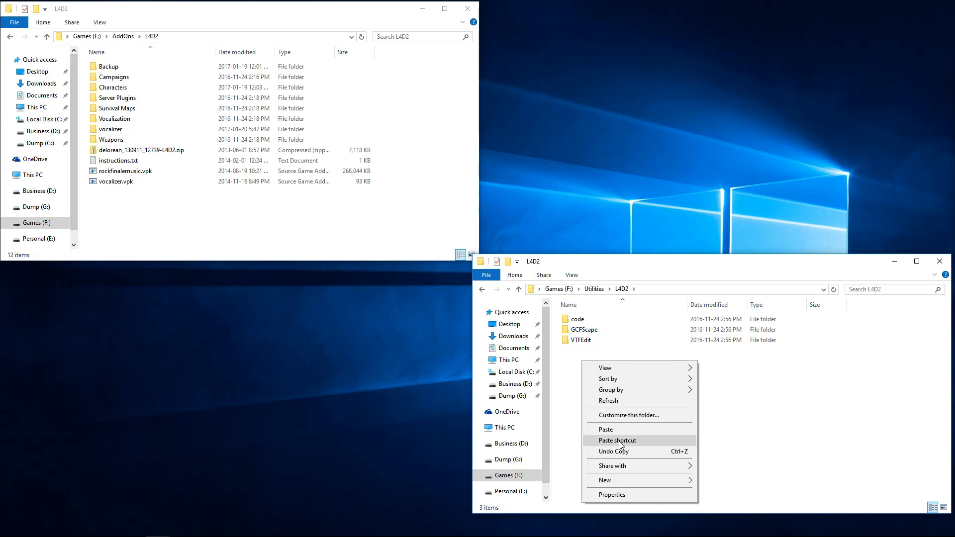
pyautogui.click(616, 441)
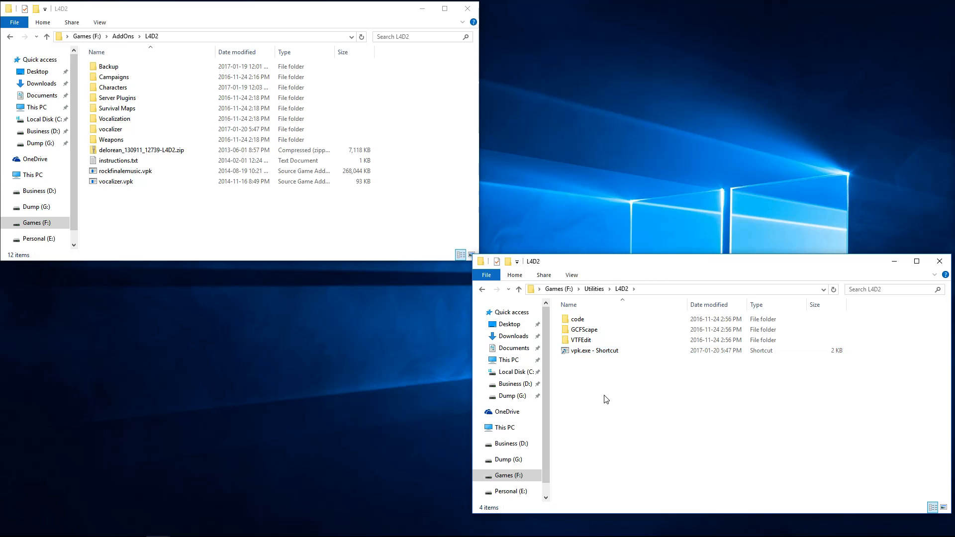
pyautogui.moveTo(317, 274)
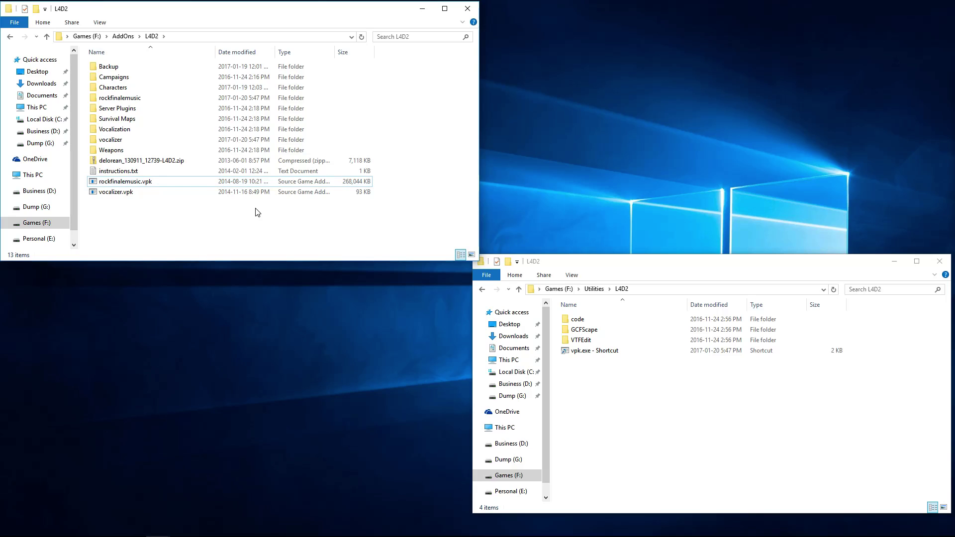
pyautogui.click(113, 191)
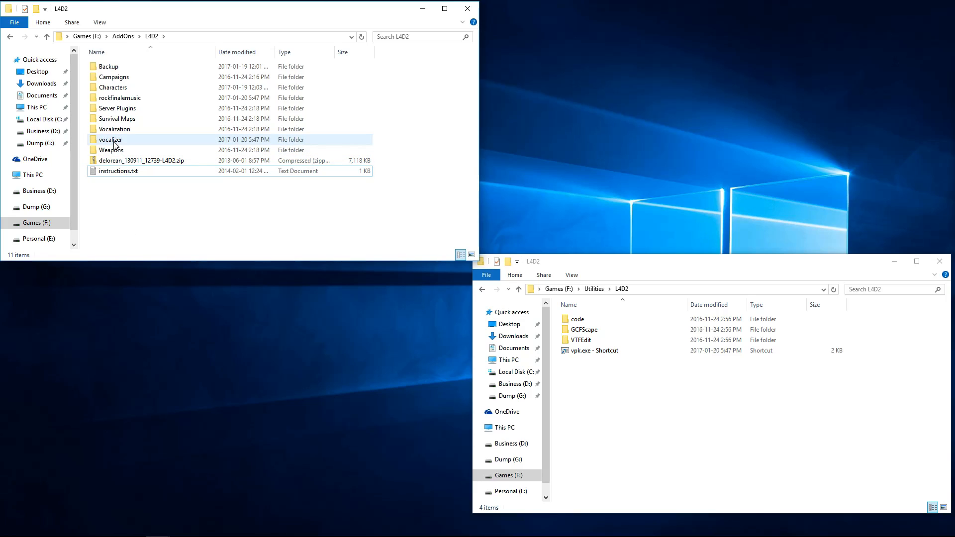
# - Open the extracted vocalizer folder in the add-ons folder
pyautogui.doubleClick(109, 139)
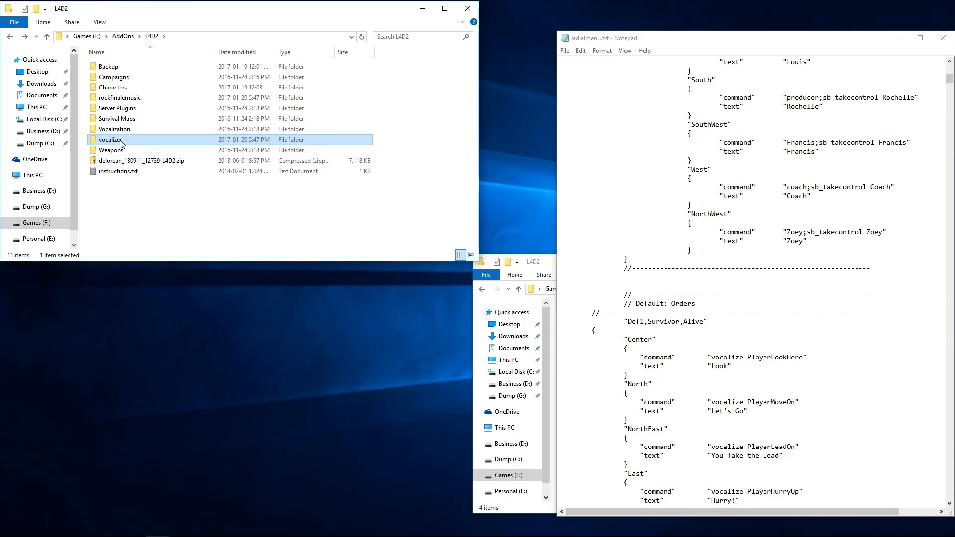
# - Browse the vocalizer and rockfinalemusic folders, then go back into vocalizer's scripts folder
pyautogui.doubleClick(109, 139)
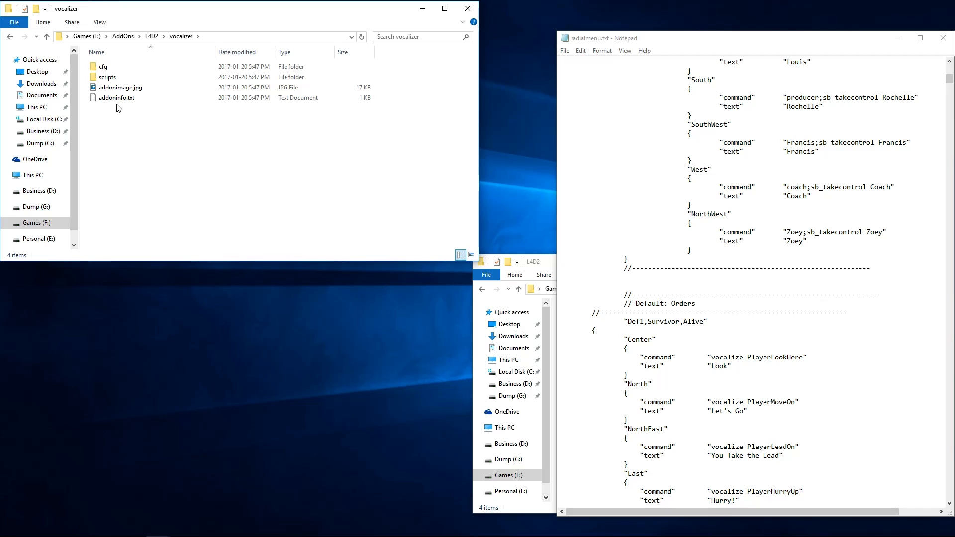
pyautogui.moveTo(115, 90)
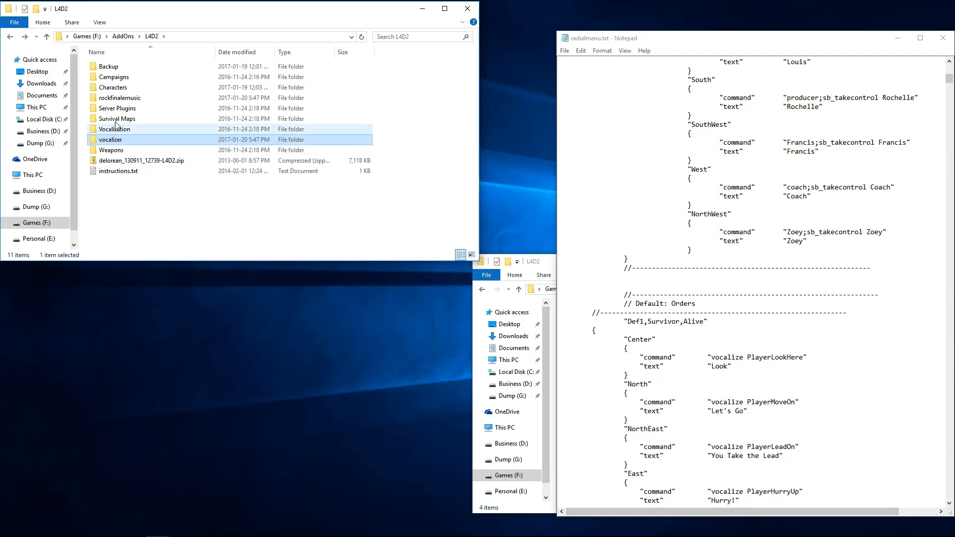
pyautogui.doubleClick(120, 97)
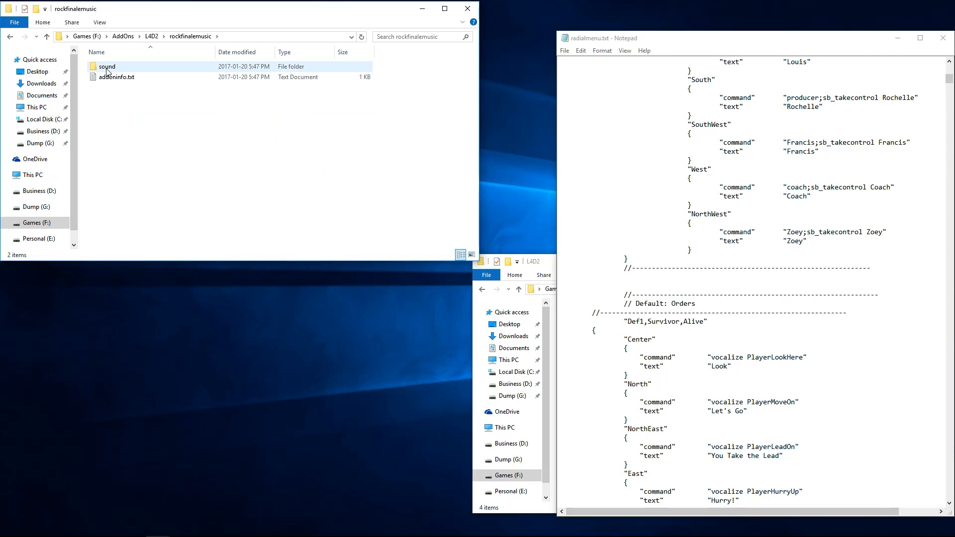
pyautogui.click(135, 137)
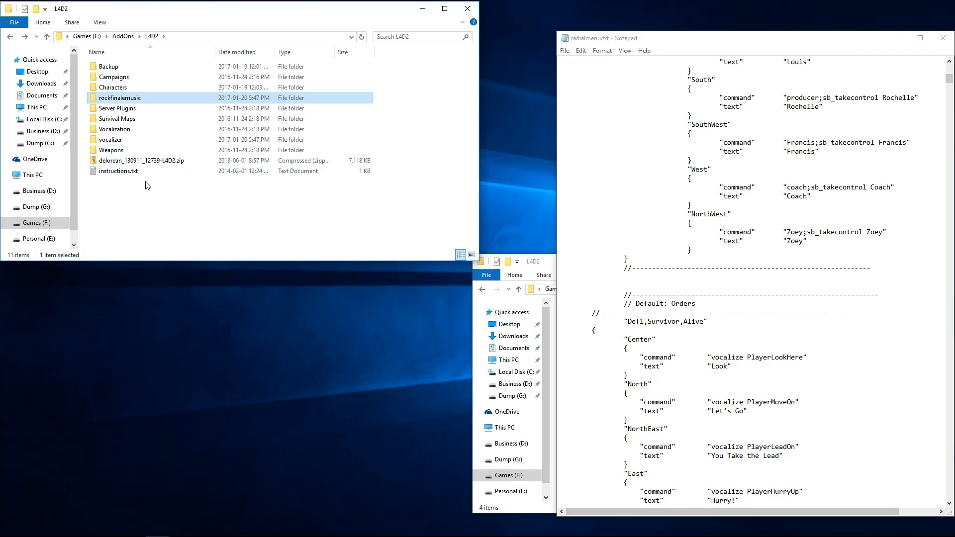
pyautogui.doubleClick(99, 139)
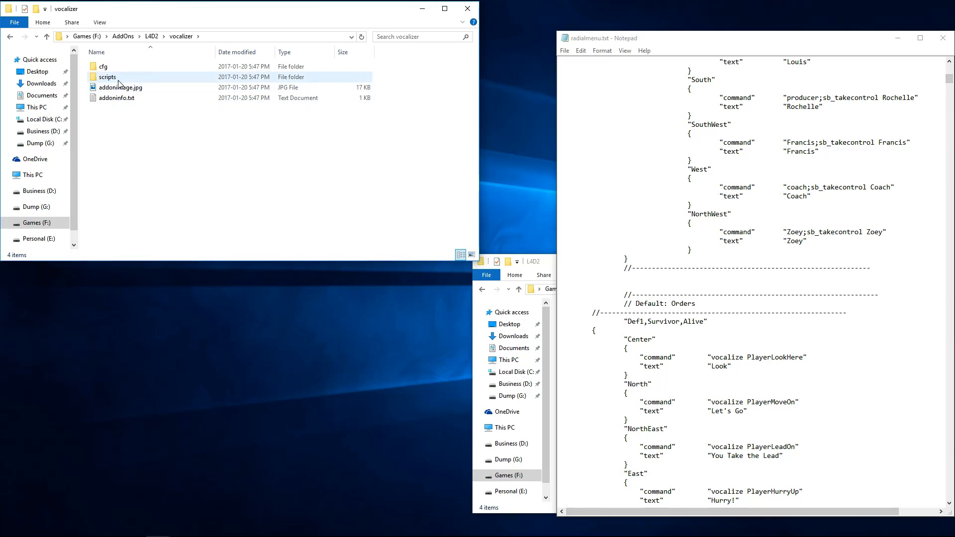
pyautogui.doubleClick(108, 76)
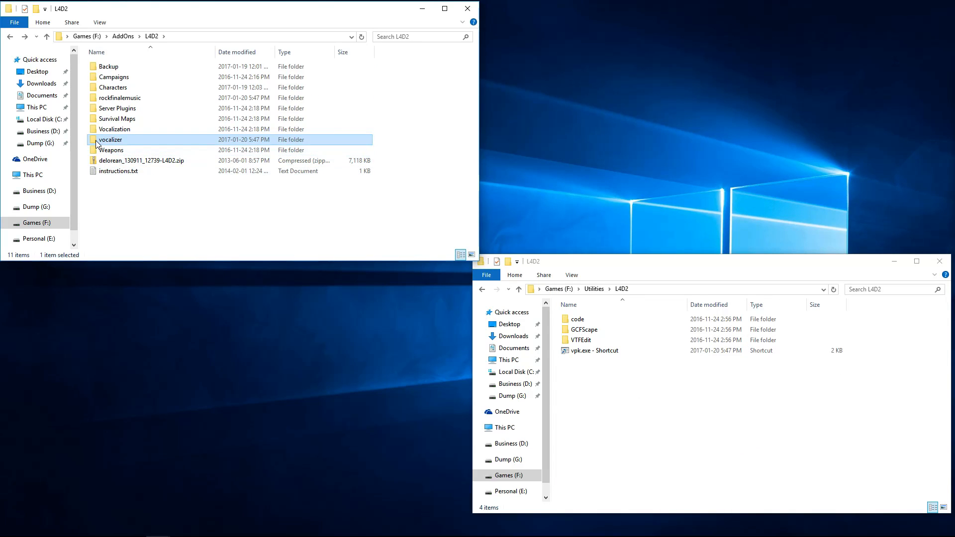
pyautogui.moveTo(96, 144)
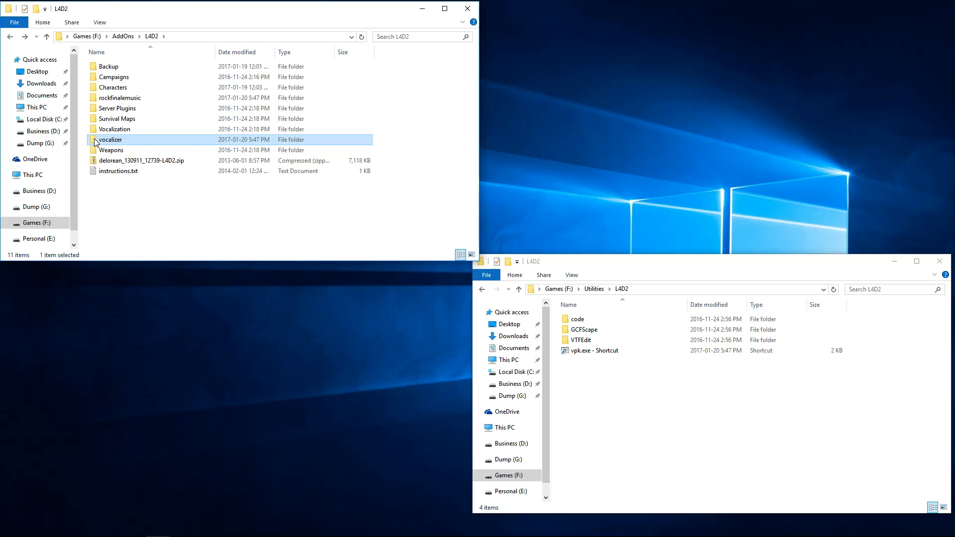
# - Repack the vocalizer folder via the vpk.exe shortcut and select the new vocalizer.vpk
pyautogui.click(594, 350)
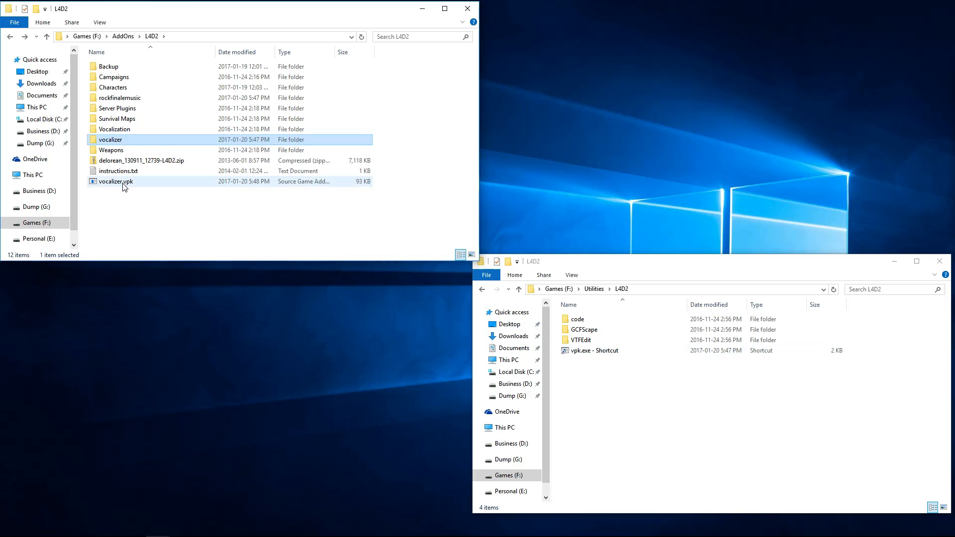
pyautogui.click(115, 181)
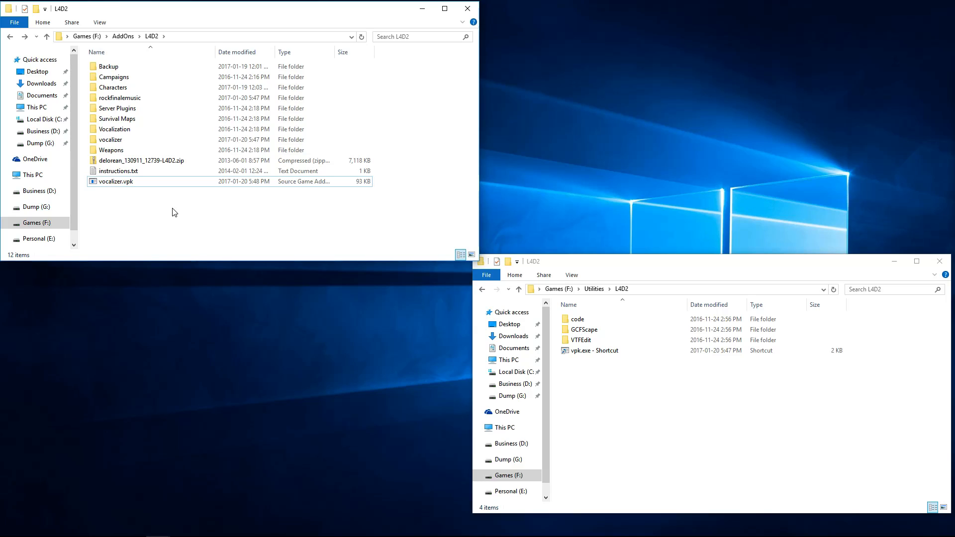
pyautogui.moveTo(186, 213)
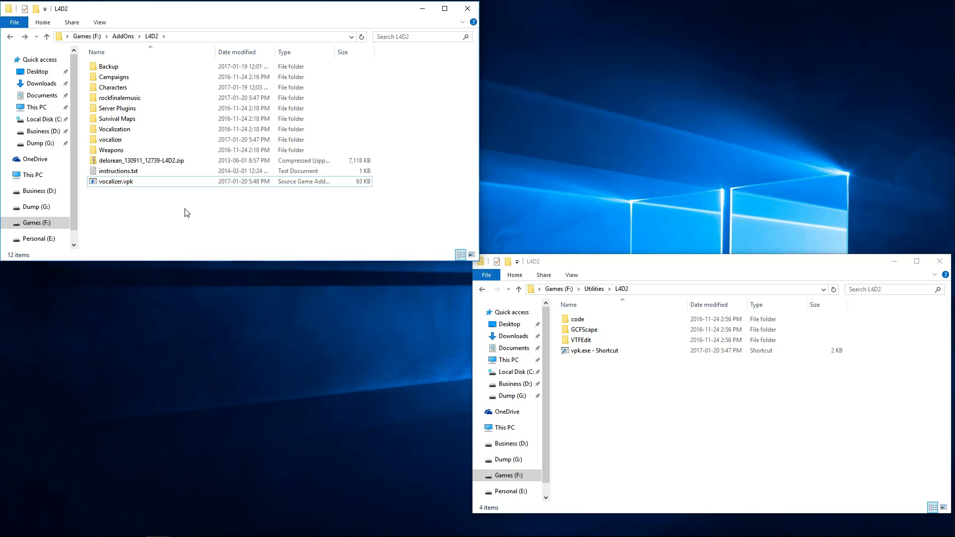
pyautogui.moveTo(430, 281)
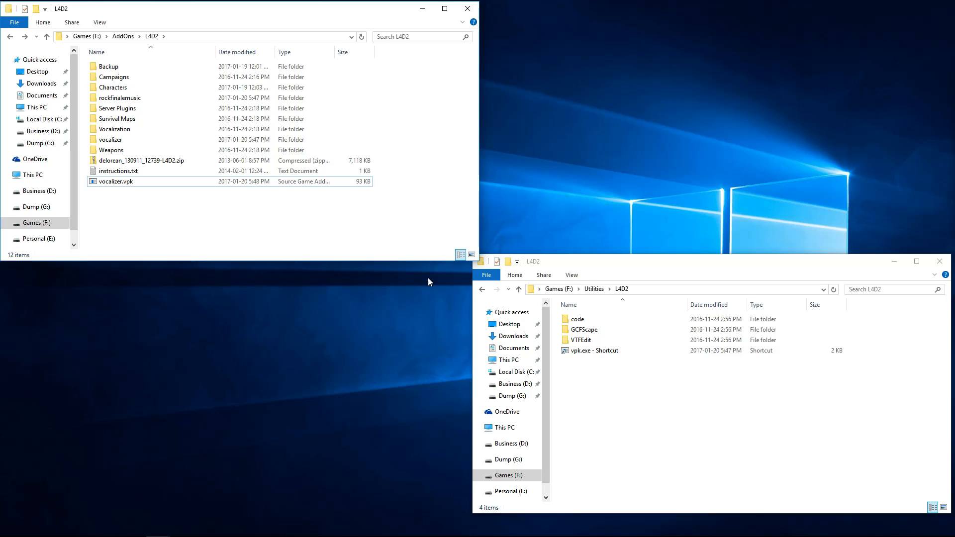
pyautogui.click(584, 329)
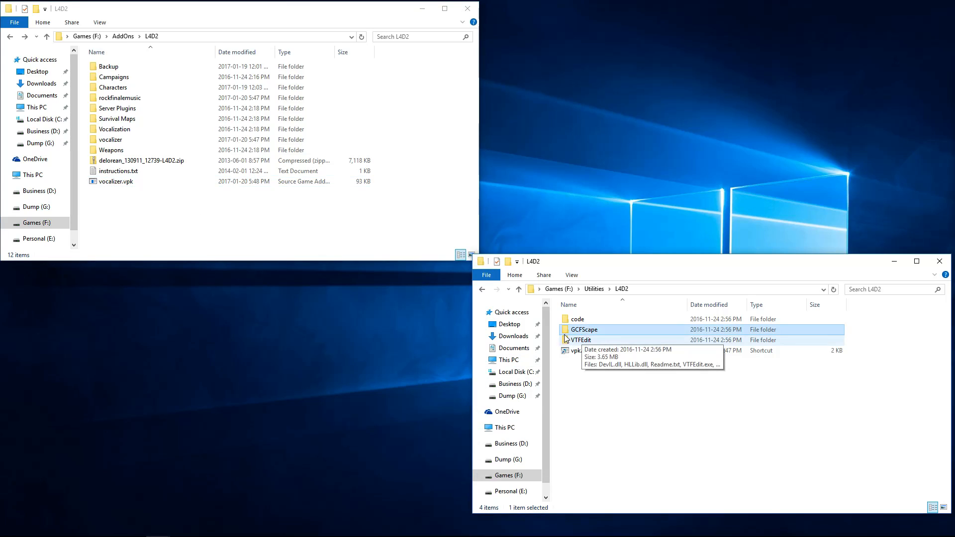
pyautogui.moveTo(566, 332)
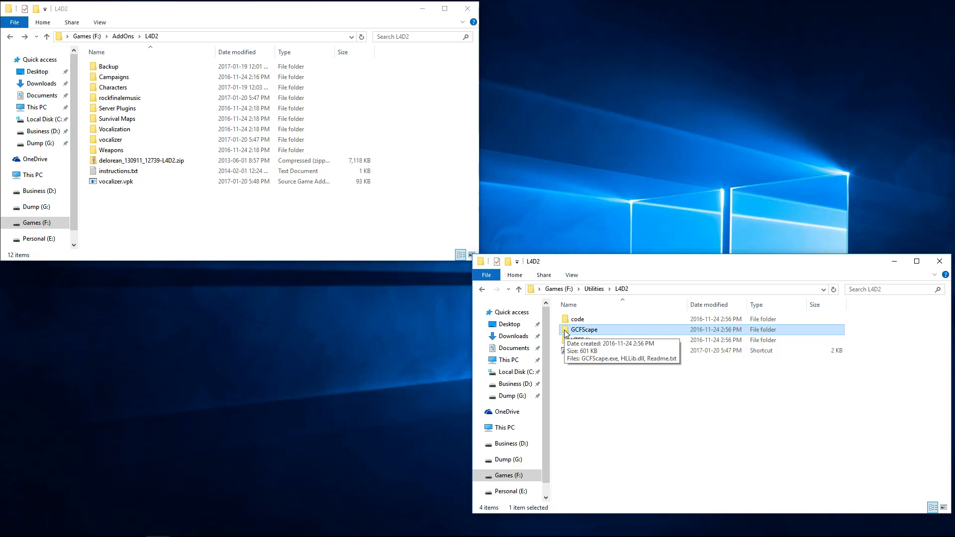
# - Launch GCFScape.exe, load vocalizer.vpk and expand its scripts folder
pyautogui.doubleClick(584, 330)
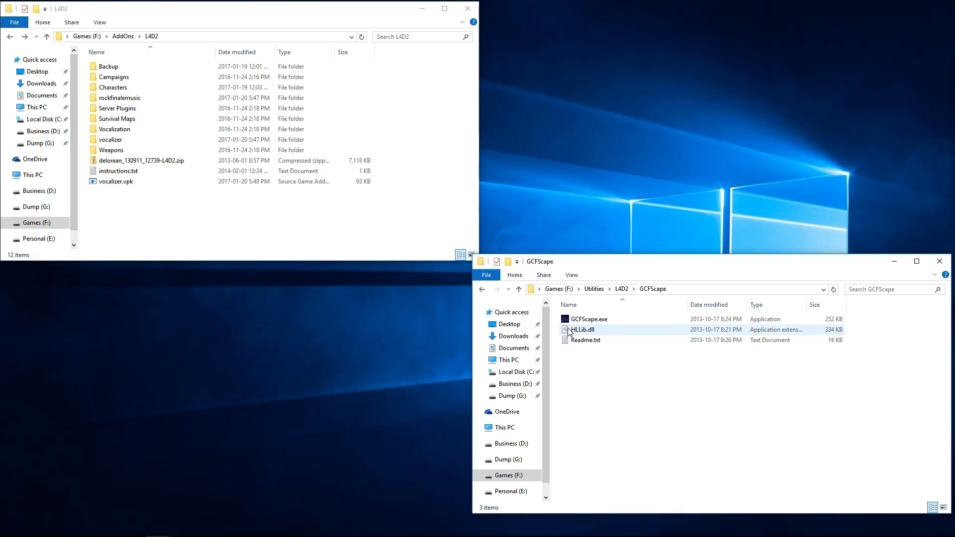
pyautogui.click(588, 319)
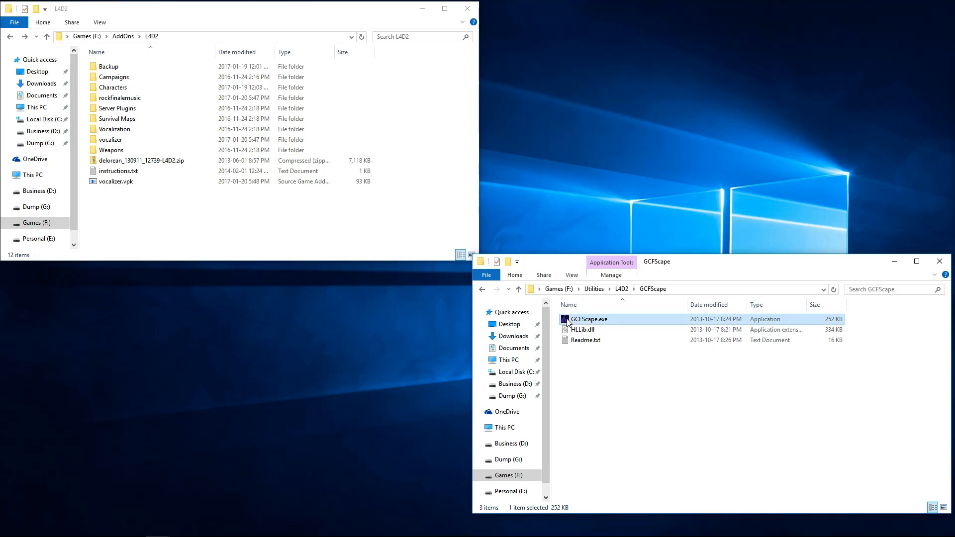
pyautogui.doubleClick(589, 319)
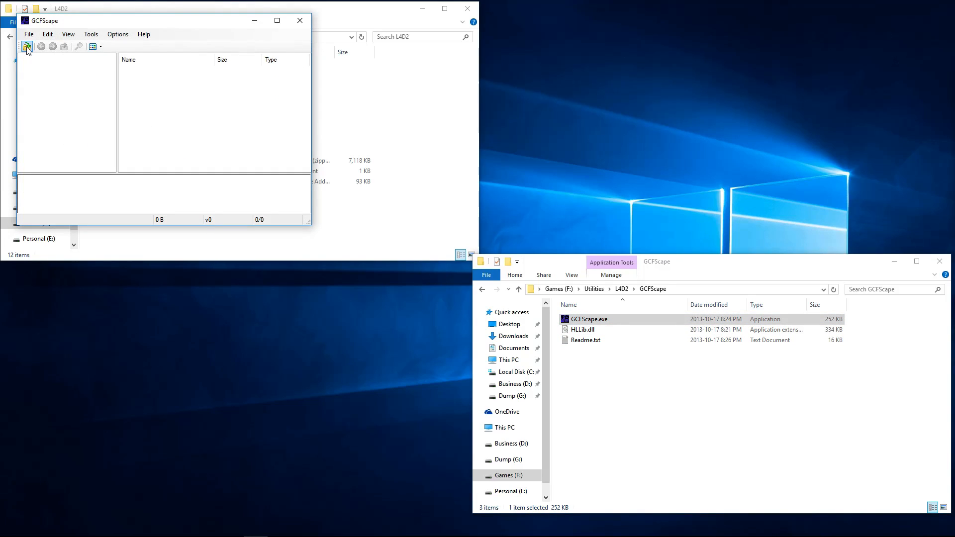
pyautogui.click(26, 46)
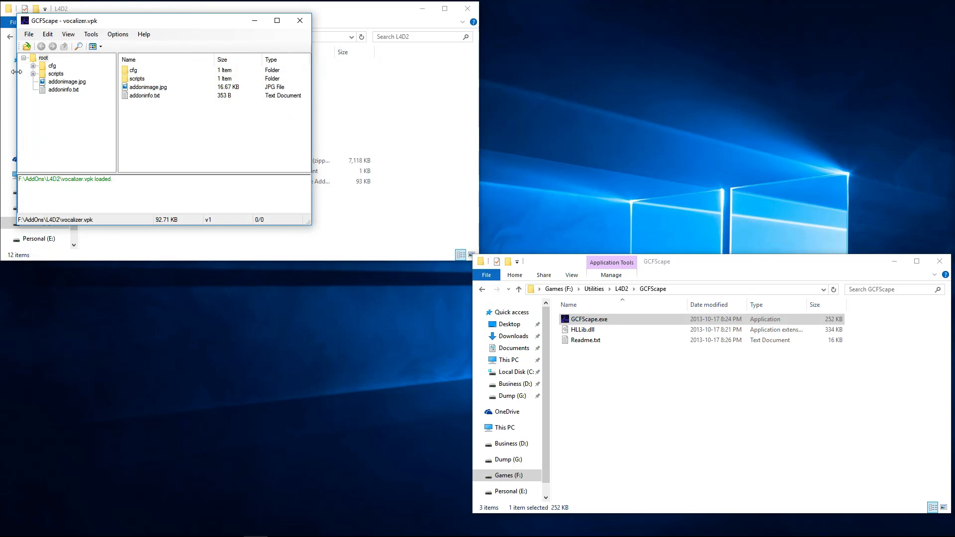
pyautogui.click(48, 81)
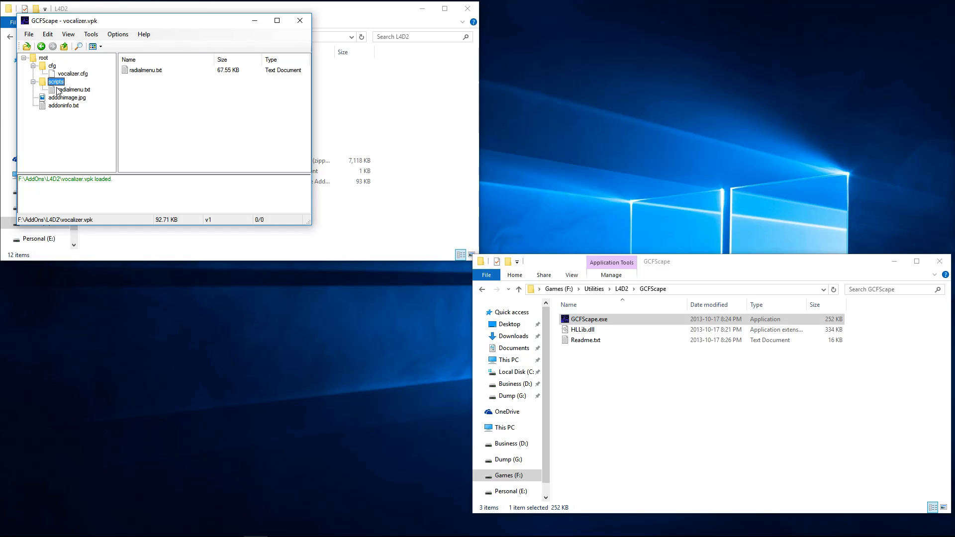
pyautogui.rightClick(72, 90)
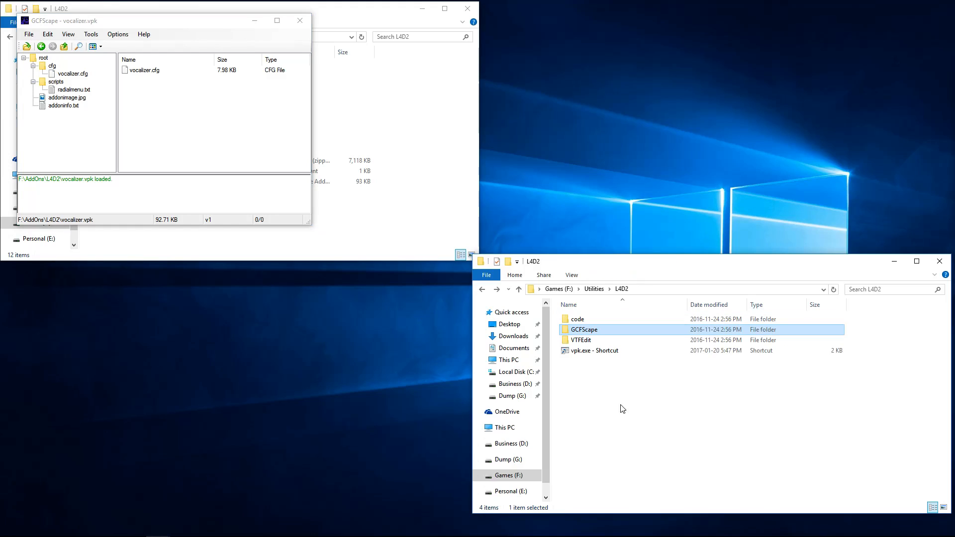
pyautogui.click(581, 340)
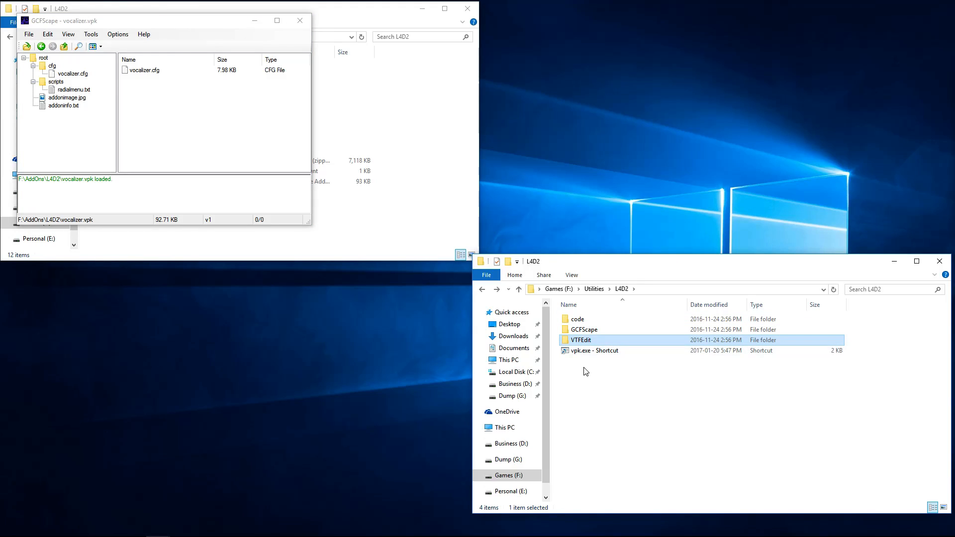
pyautogui.click(608, 412)
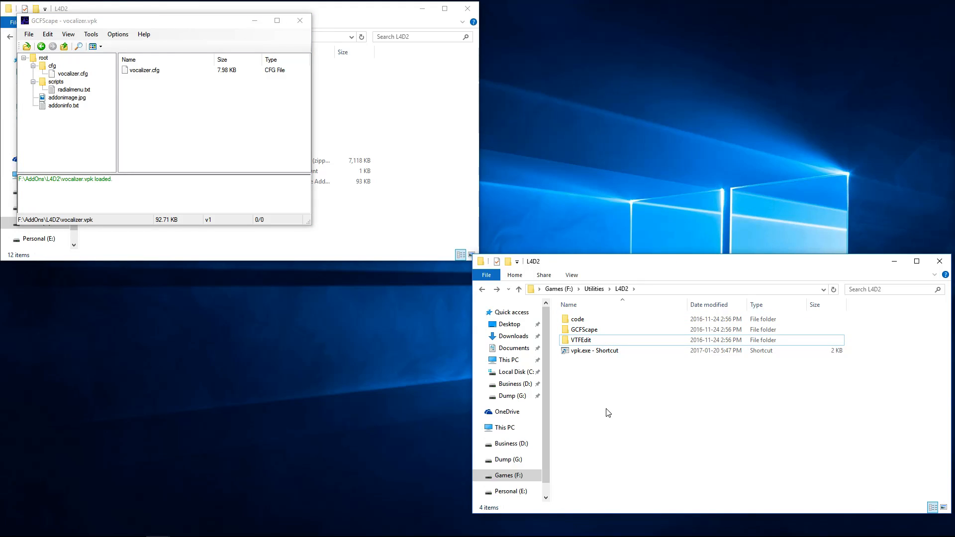